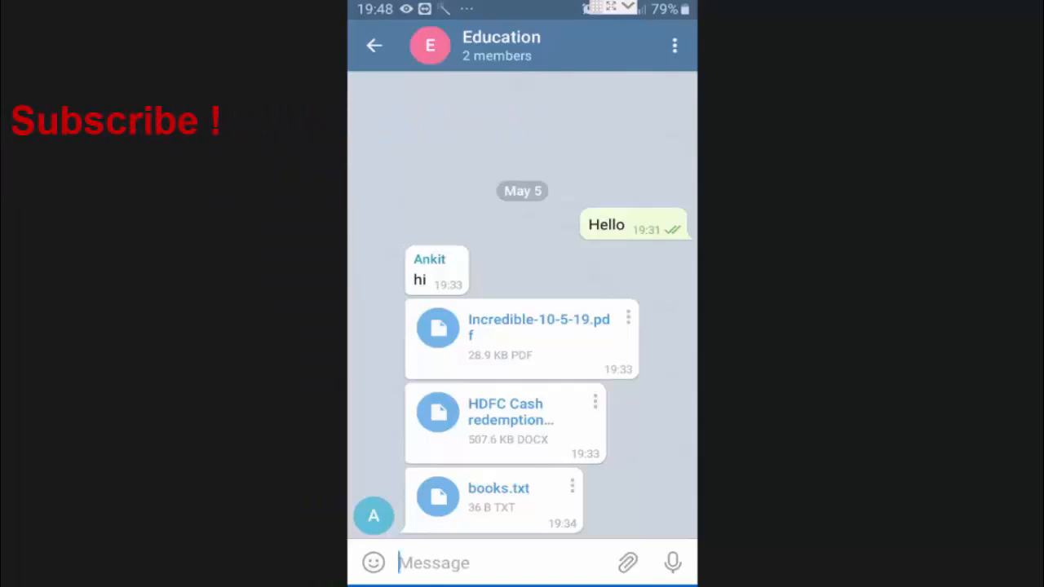
{"action": "mouse_move", "coordinate": [518, 78]}
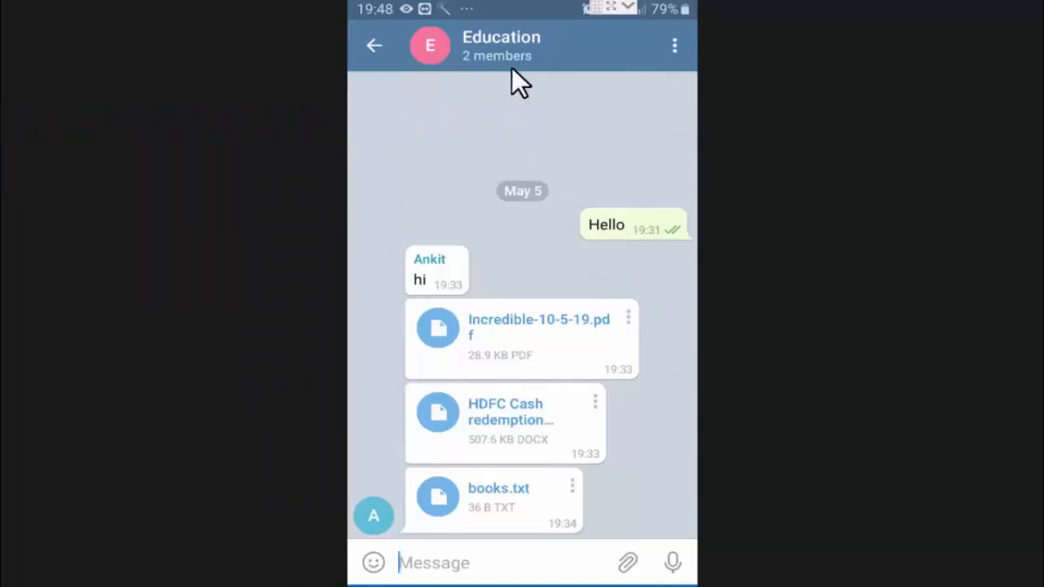
{"action": "mouse_move", "coordinate": [521, 55]}
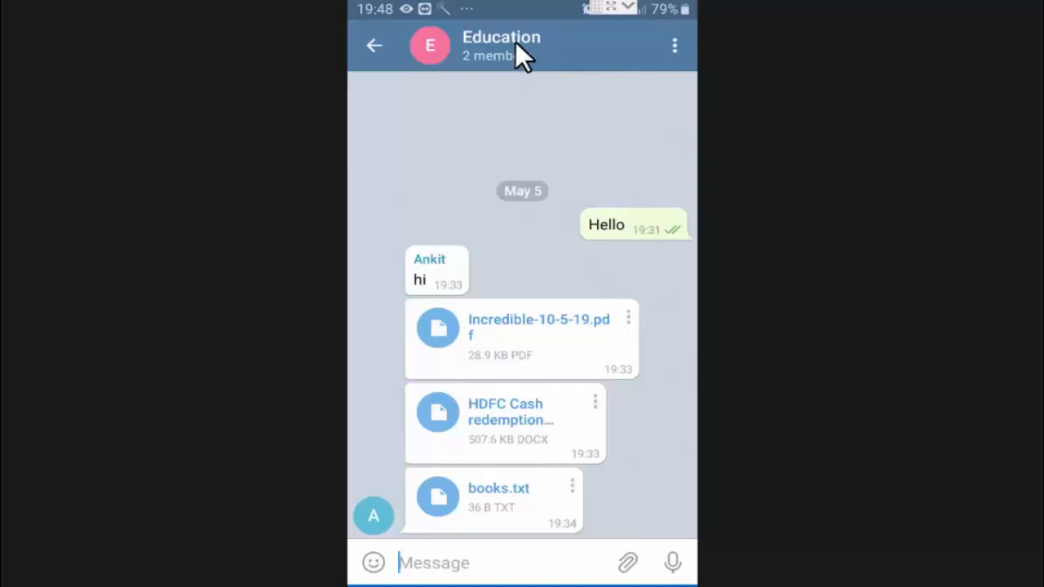
From the Education group's info page, choose 'Delete and leave group' in the three-dot menu
{"action": "left_click", "coordinate": [501, 45]}
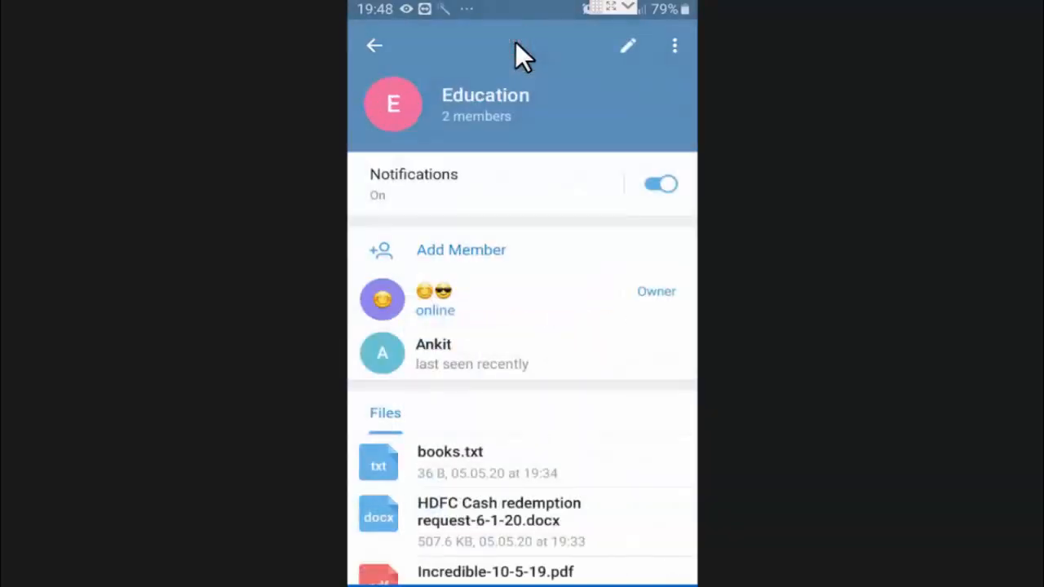
{"action": "mouse_move", "coordinate": [534, 327]}
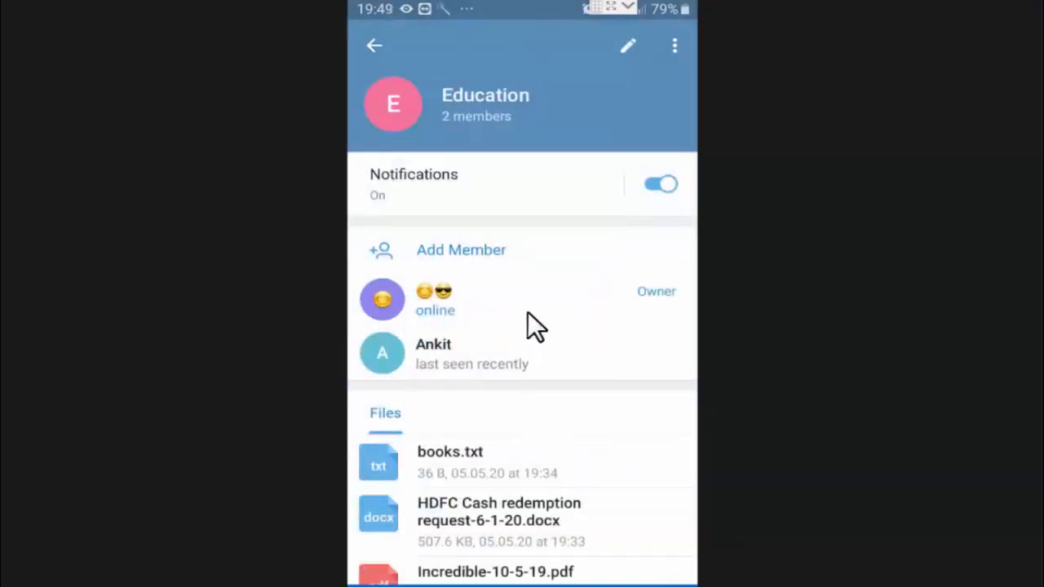
{"action": "mouse_move", "coordinate": [600, 118]}
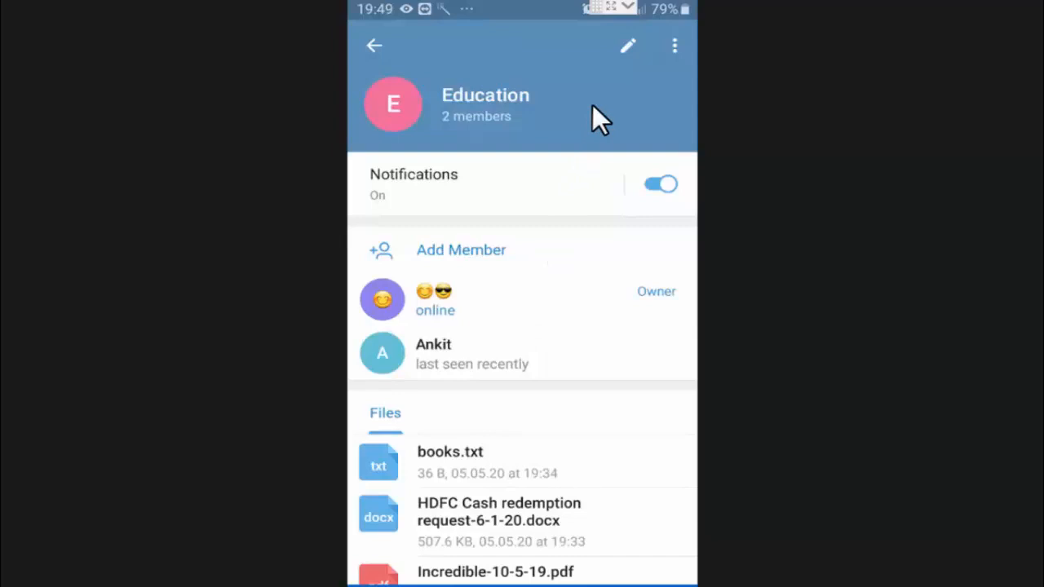
{"action": "mouse_move", "coordinate": [628, 110]}
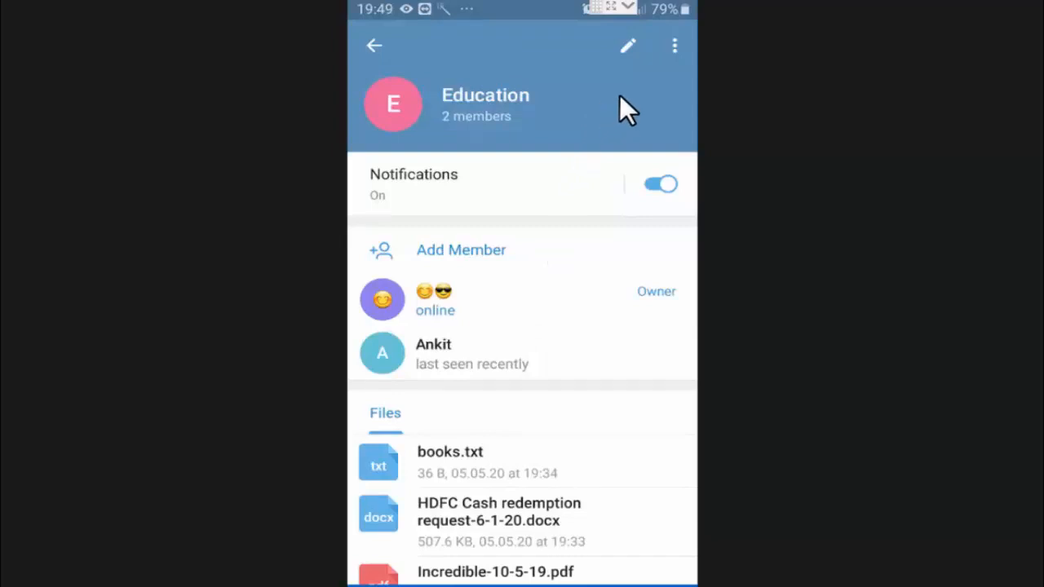
{"action": "mouse_move", "coordinate": [675, 80]}
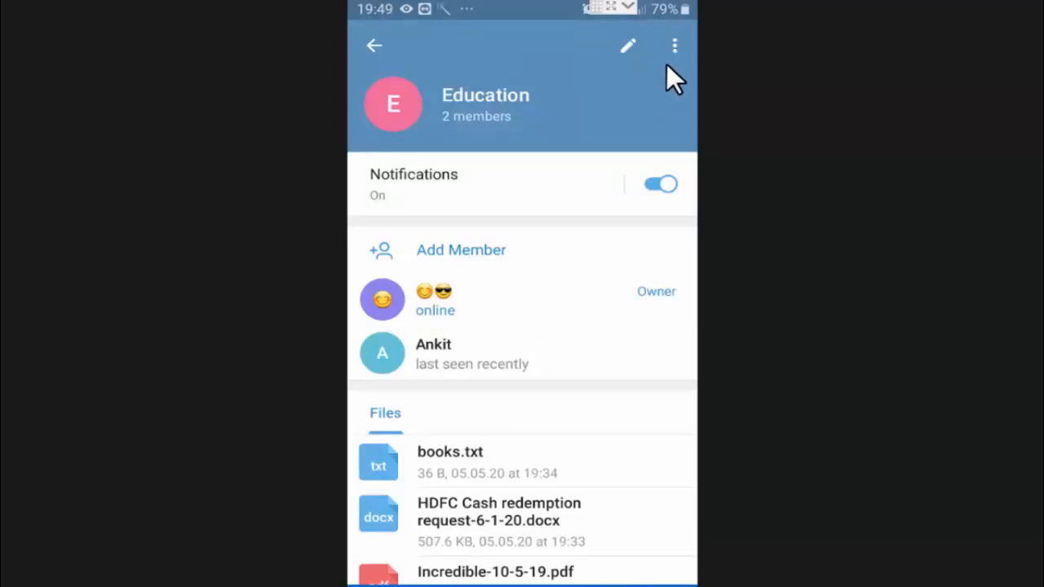
{"action": "left_click", "coordinate": [674, 46]}
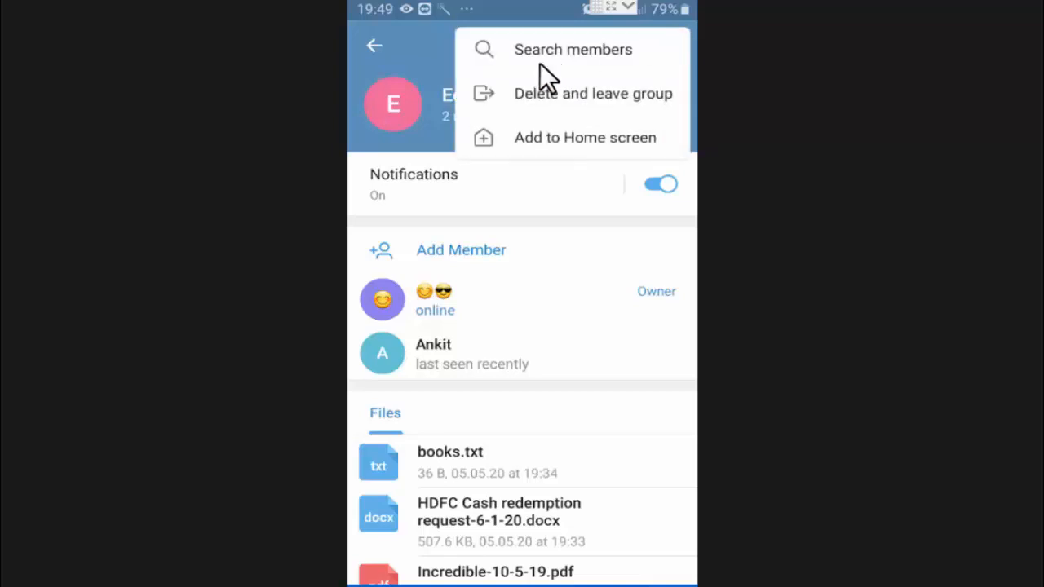
{"action": "mouse_move", "coordinate": [553, 105]}
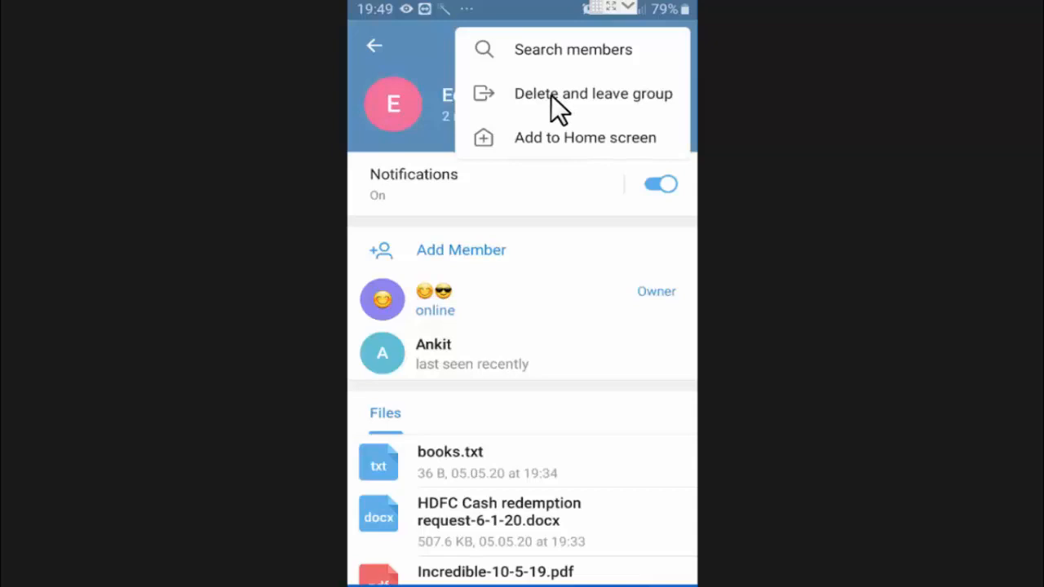
{"action": "left_click", "coordinate": [593, 93]}
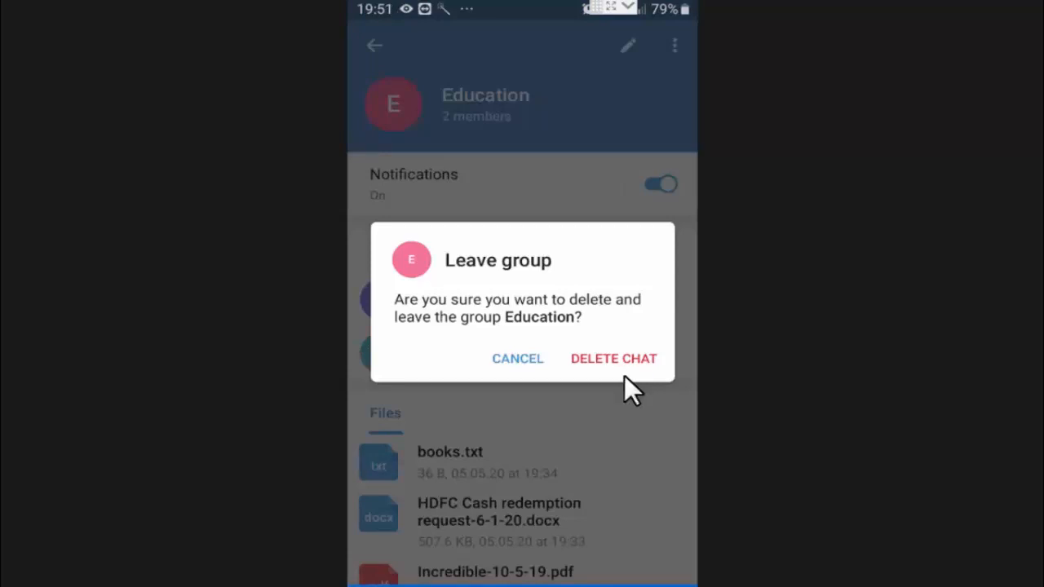
{"action": "mouse_move", "coordinate": [610, 375]}
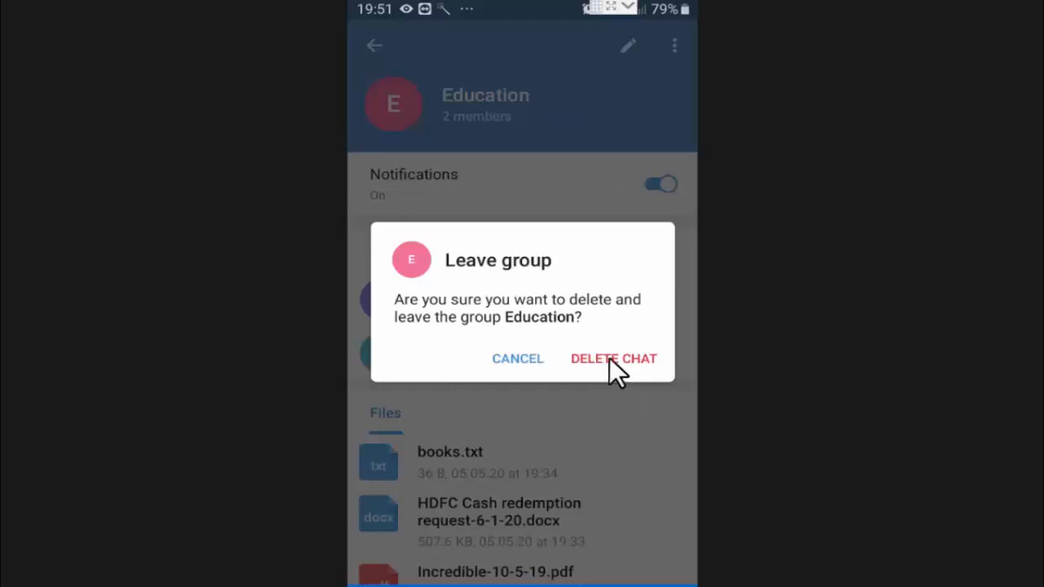
Confirm DELETE CHAT in the Leave group dialog for Education
{"action": "left_click", "coordinate": [614, 359]}
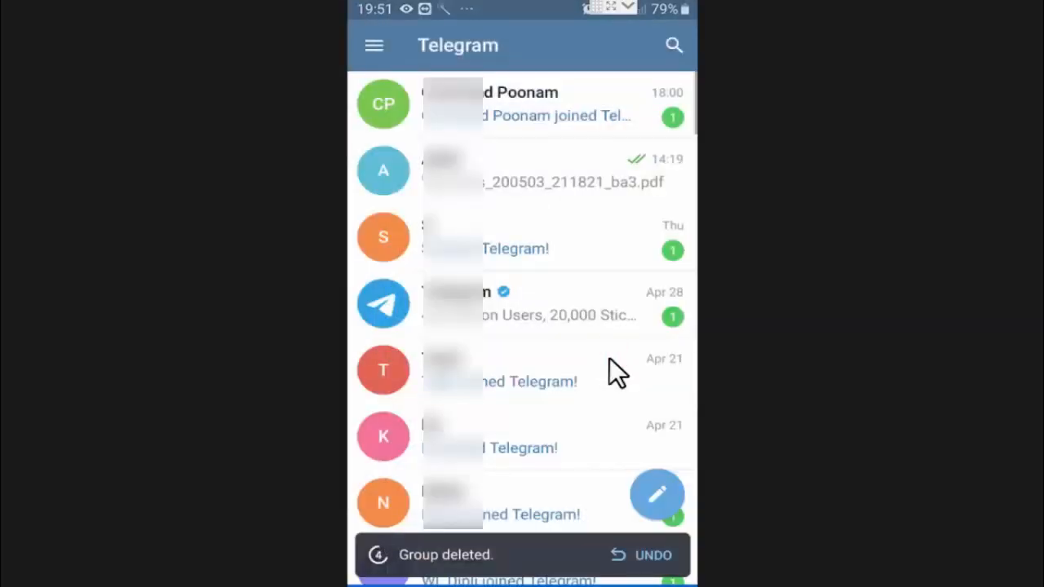